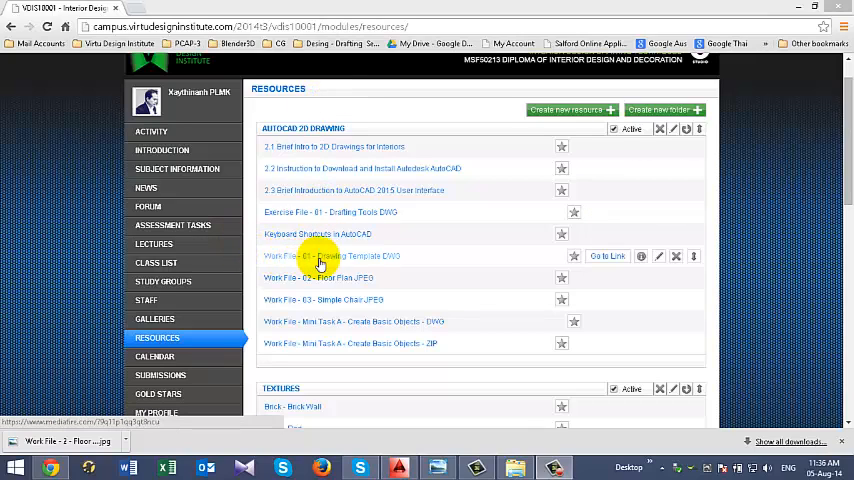
{"action": "mouse_move", "coordinate": [392, 260]}
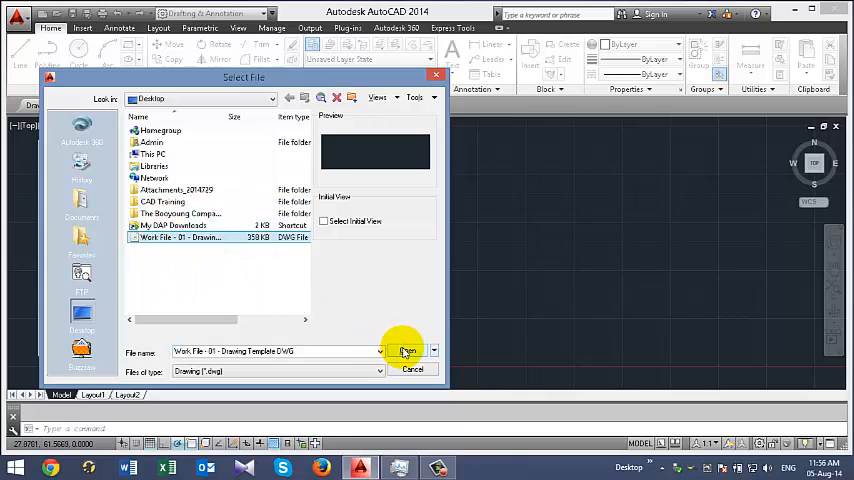
Open 'Work File - 01 - Drawing Template DWG' from the Desktop via the OPEN command
{"action": "left_click", "coordinate": [404, 352]}
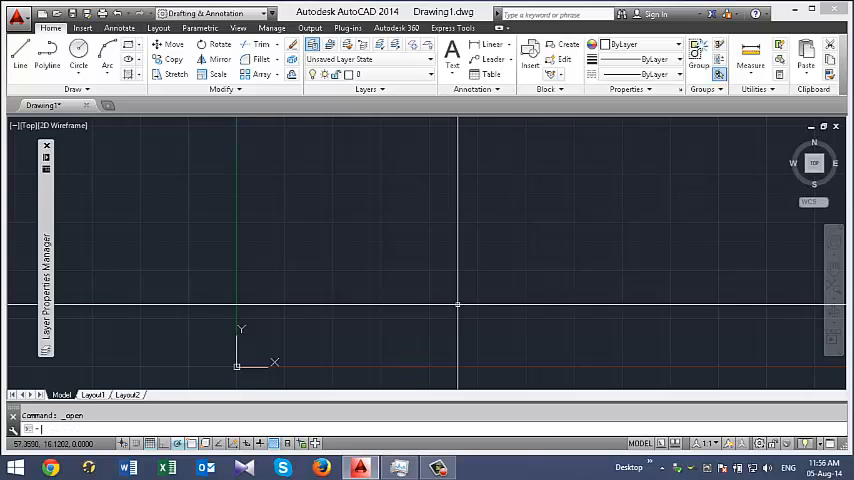
{"action": "type", "text": "open"}
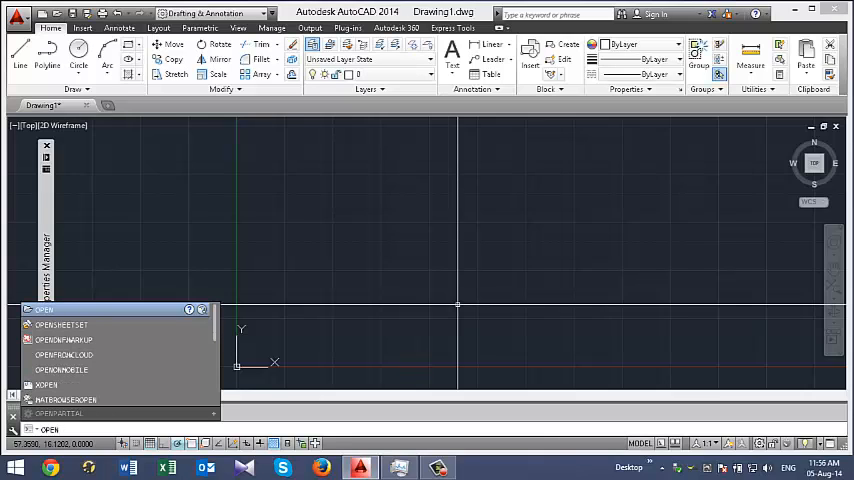
{"action": "left_click", "coordinate": [44, 310]}
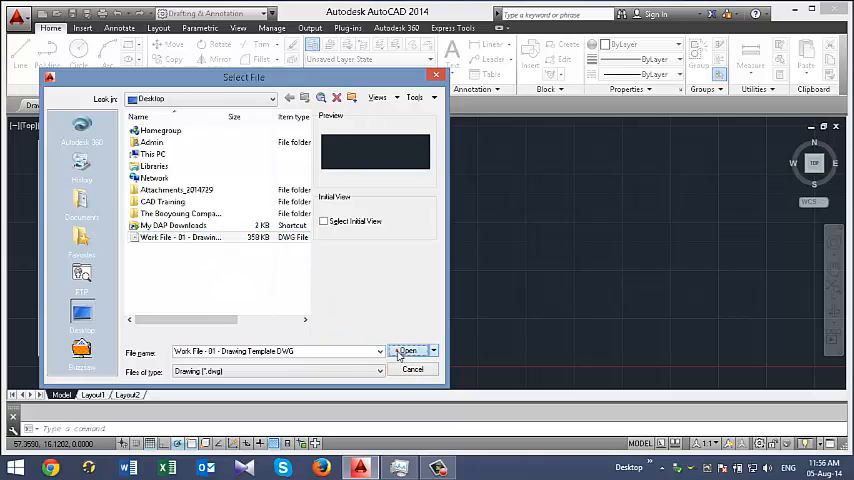
{"action": "left_click", "coordinate": [406, 352]}
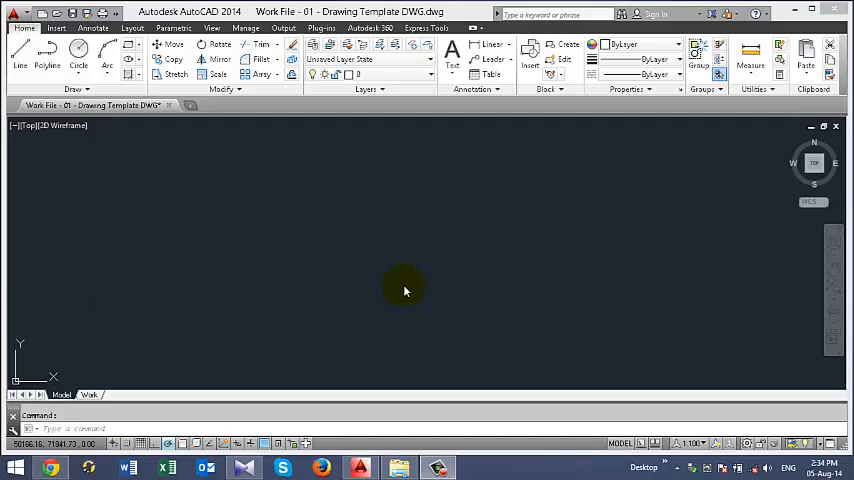
{"action": "mouse_move", "coordinate": [316, 174]}
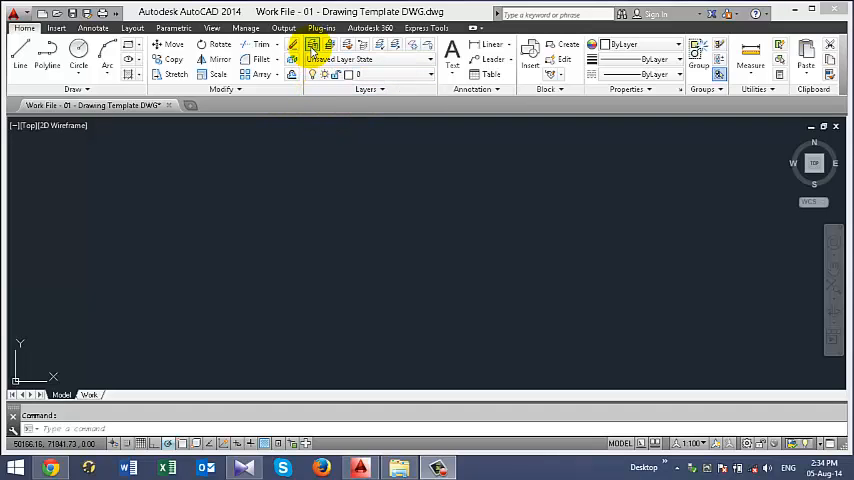
Create a new layer named Ref_image in Layer Properties Manager and make it current
{"action": "left_click", "coordinate": [312, 48]}
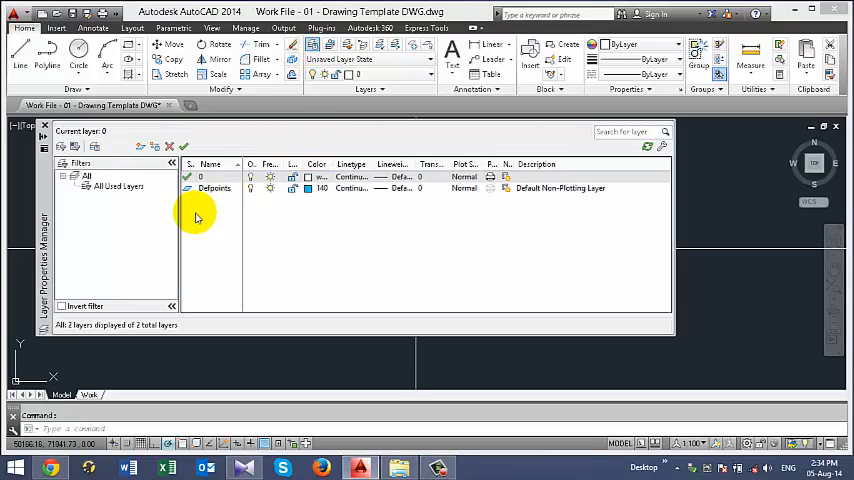
{"action": "left_click", "coordinate": [60, 148]}
{"action": "type", "text": "Ref_Image"}
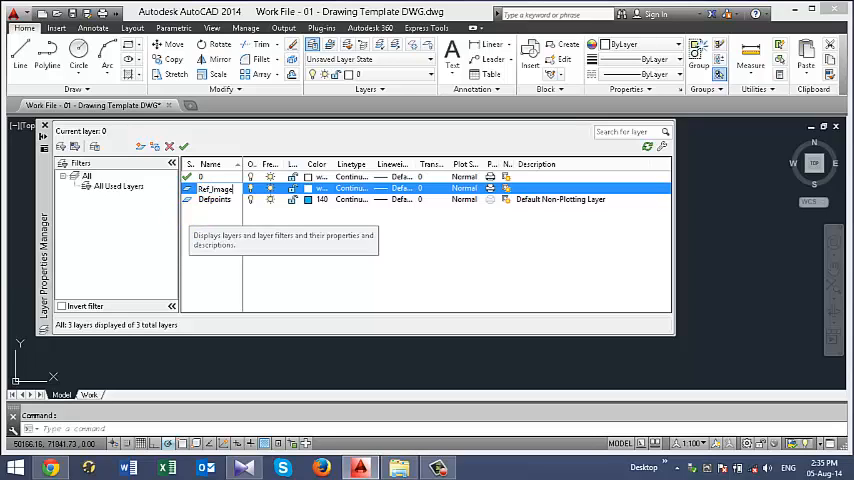
{"action": "double_click", "coordinate": [216, 188]}
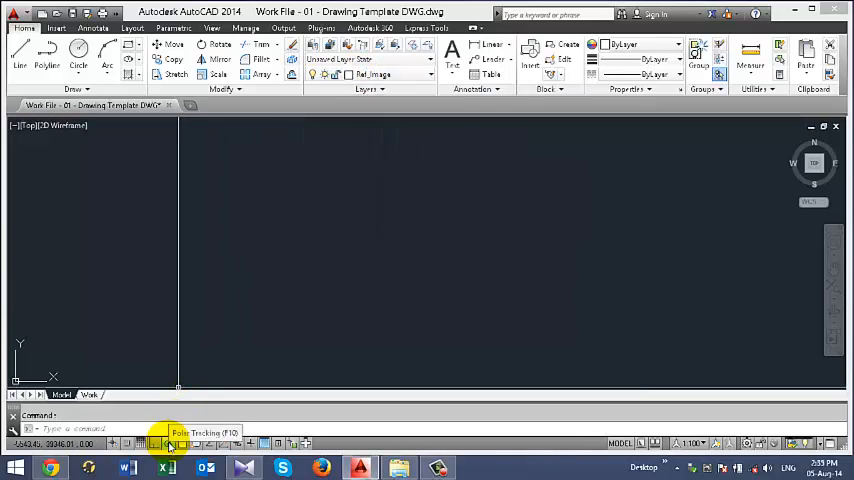
Turn off Polar Tracking and toggle Object Snap on the status bar
{"action": "left_click", "coordinate": [168, 444]}
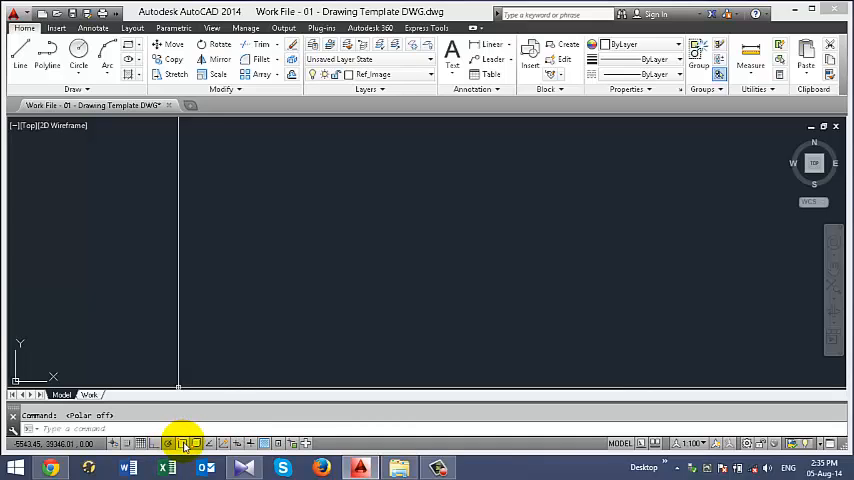
{"action": "left_click", "coordinate": [184, 442]}
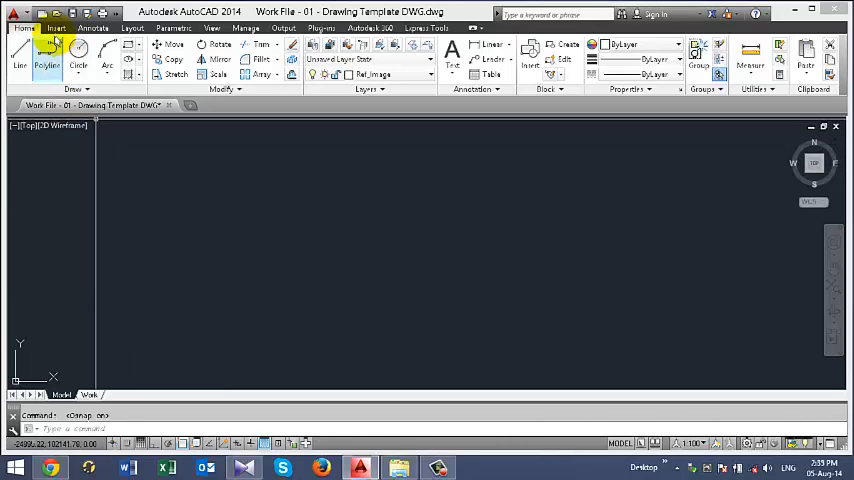
Attach the Work File 2 floor plan image from the Insert tools and accept its settings
{"action": "left_click", "coordinate": [56, 28]}
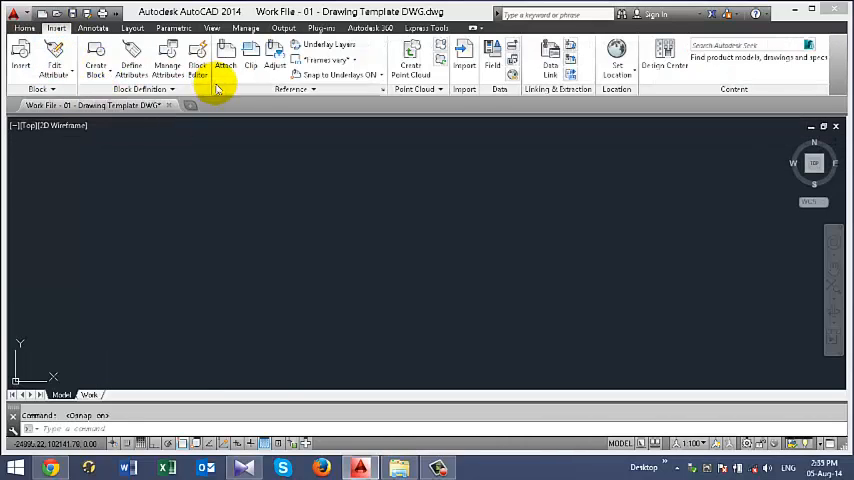
{"action": "mouse_move", "coordinate": [224, 58]}
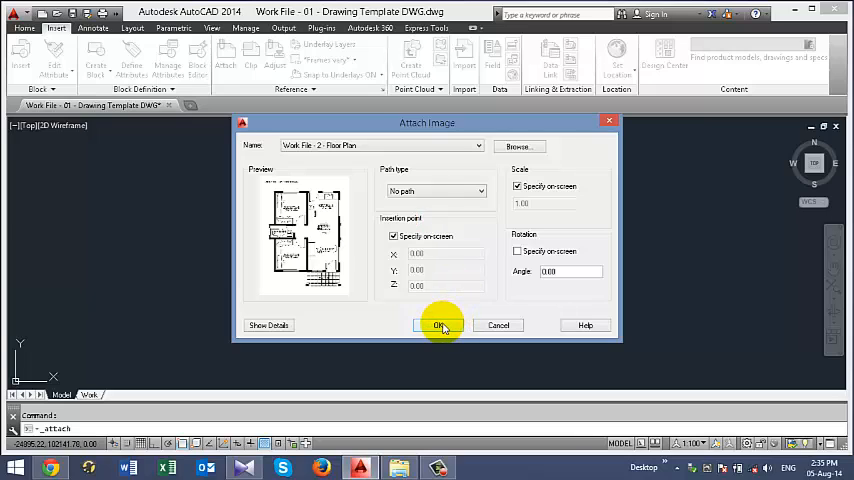
{"action": "left_click", "coordinate": [440, 324]}
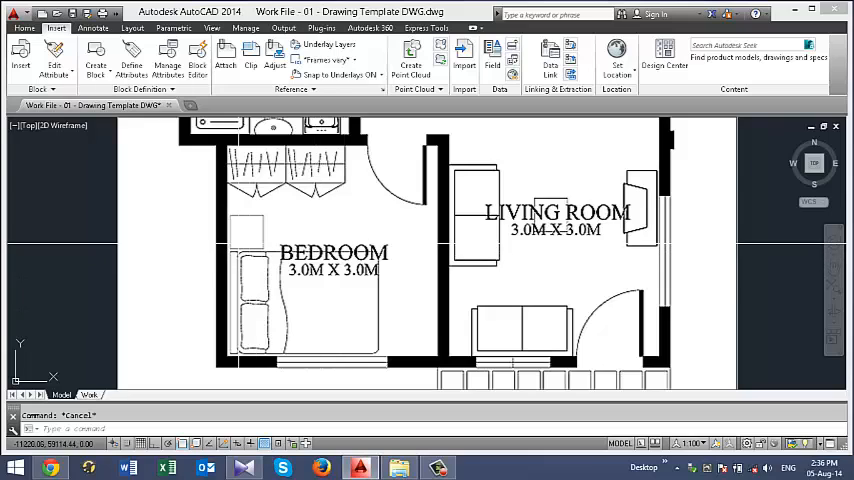
{"action": "mouse_move", "coordinate": [444, 244]}
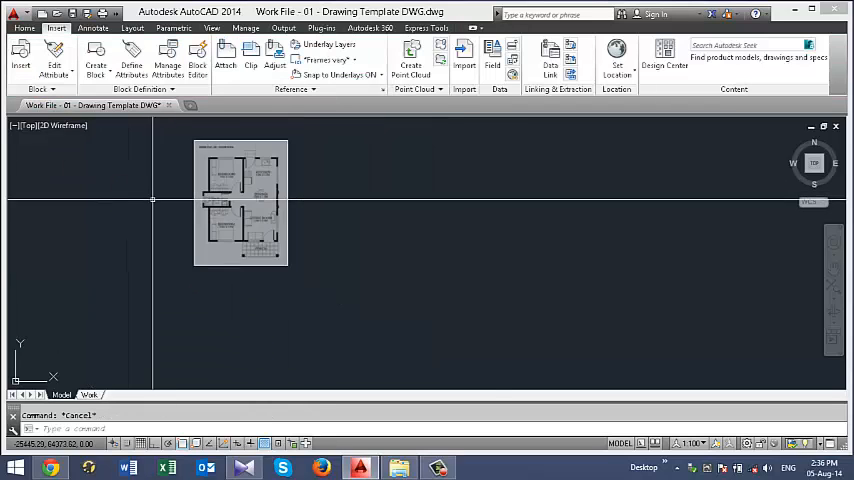
Return to the Home drawing tools and zoom in on the bedroom area of the image
{"action": "left_click", "coordinate": [24, 28]}
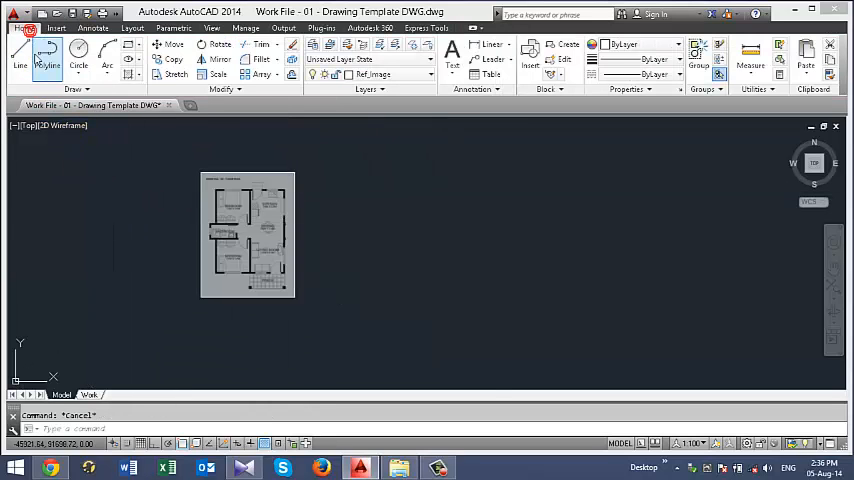
{"action": "left_click", "coordinate": [18, 52]}
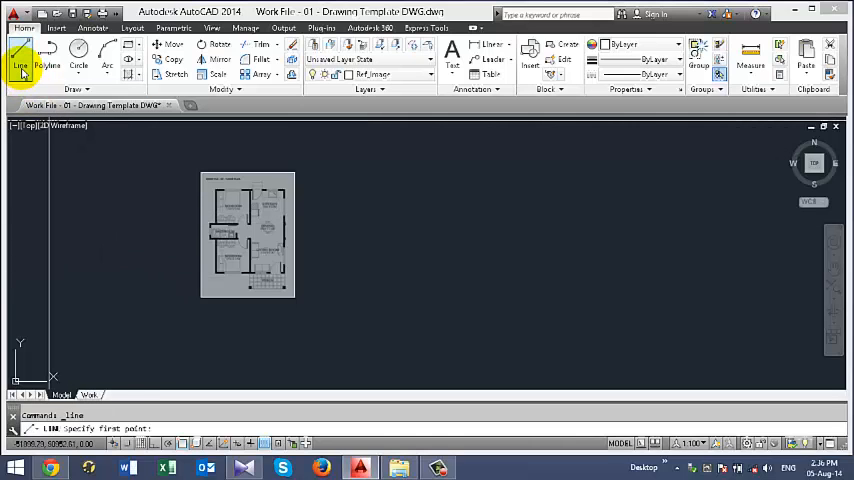
{"action": "key", "text": "Escape"}
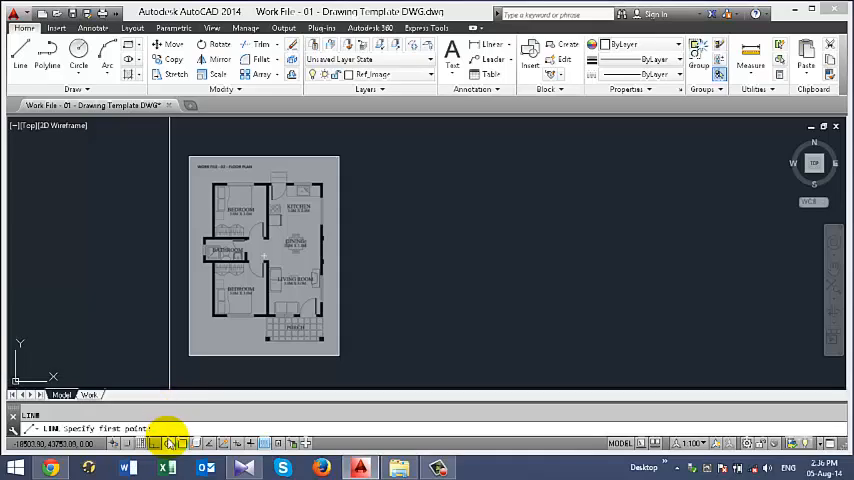
{"action": "mouse_move", "coordinate": [168, 444]}
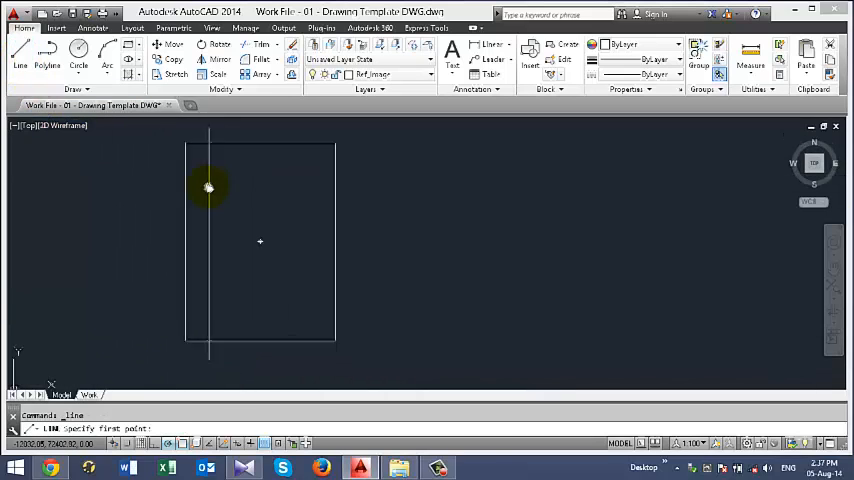
{"action": "left_click", "coordinate": [208, 188]}
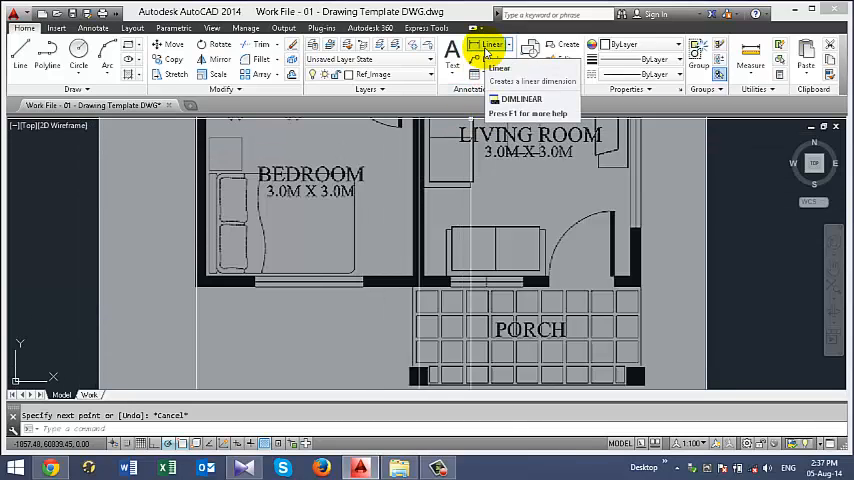
Measure the bedroom width with a Linear dimension between the wall corners
{"action": "left_click", "coordinate": [490, 44]}
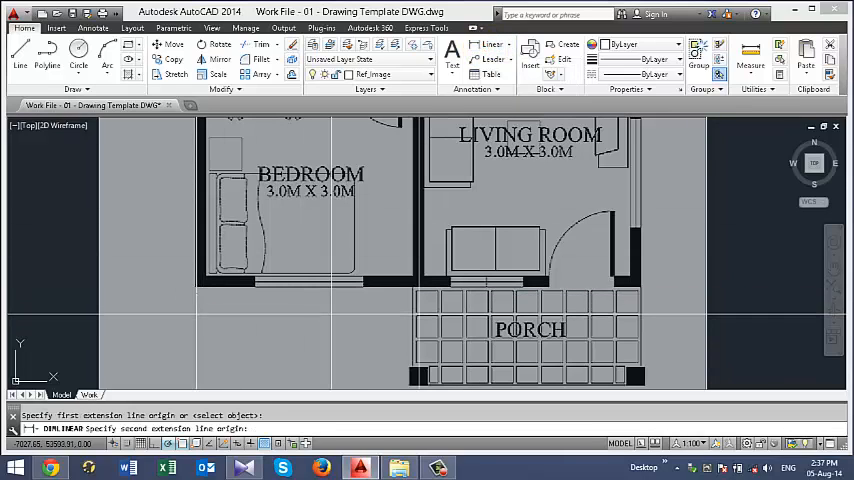
{"action": "left_click", "coordinate": [420, 296]}
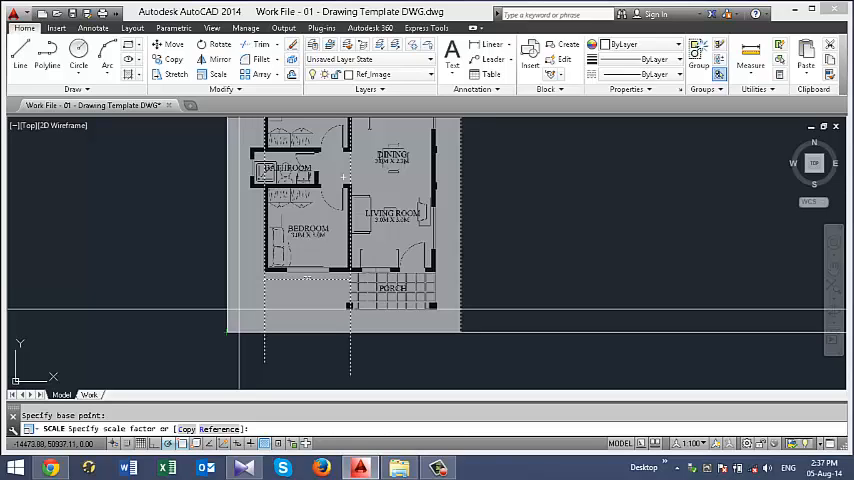
Scale the image by Reference, entering 800 as the measured reference length
{"action": "type", "text": "r"}
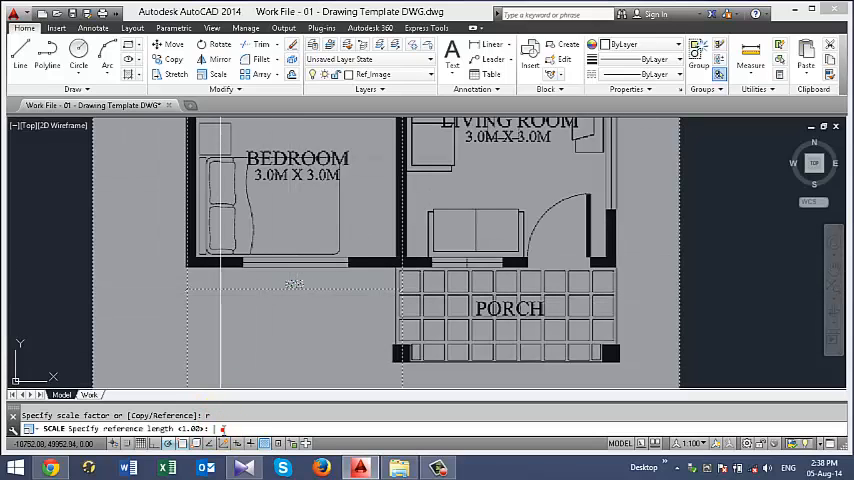
{"action": "type", "text": "800"}
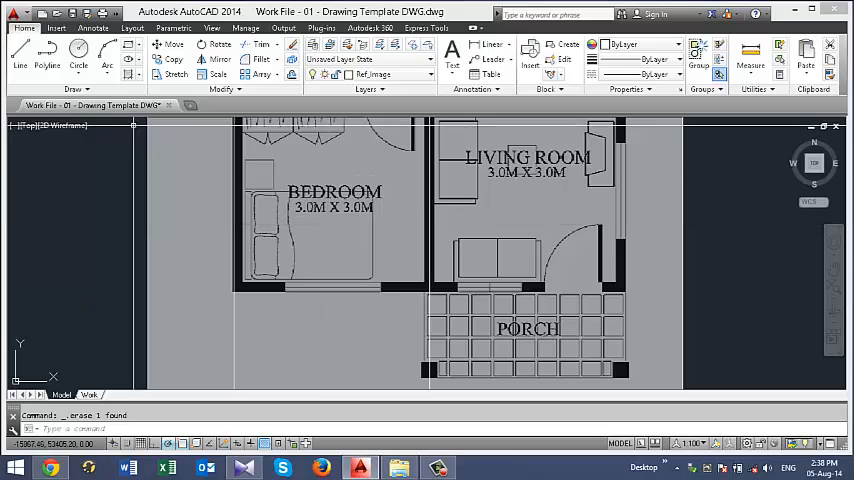
{"action": "mouse_move", "coordinate": [20, 52]}
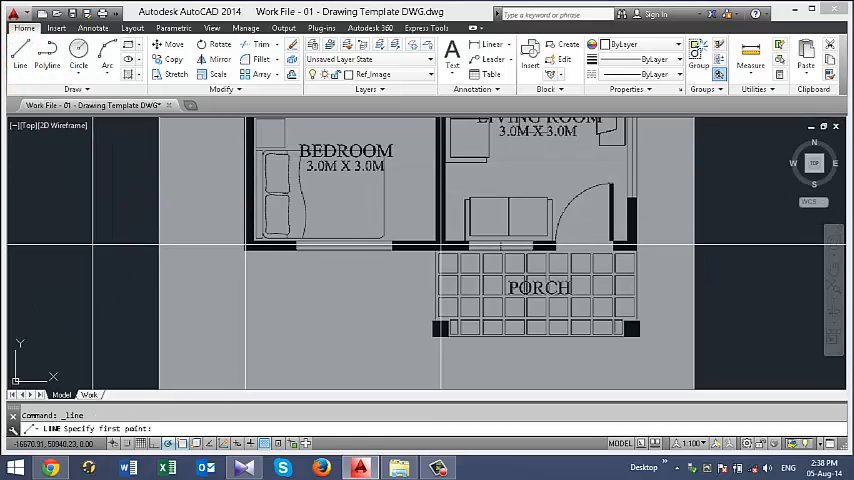
Draw a guide line from the bedroom wall and copy it 300 units upward
{"action": "left_click", "coordinate": [750, 244]}
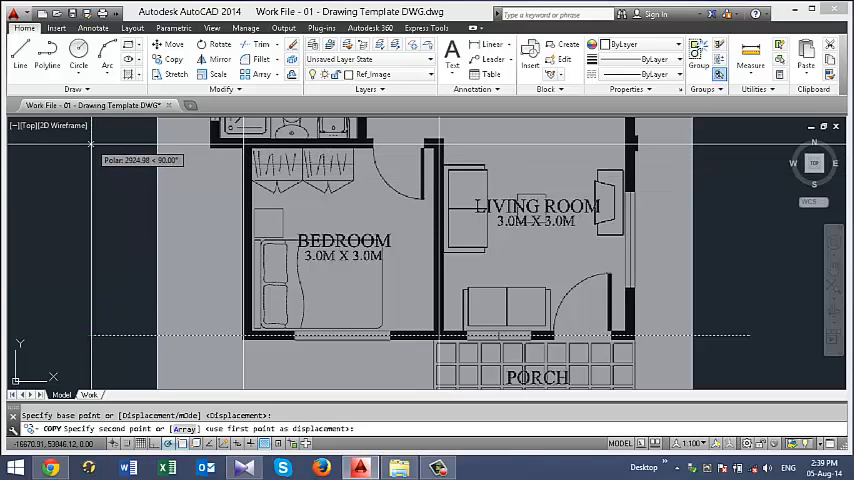
{"action": "type", "text": "300"}
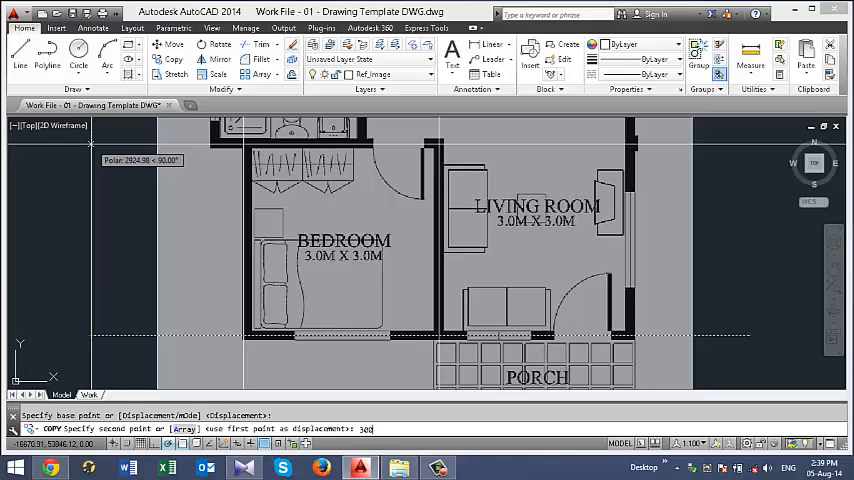